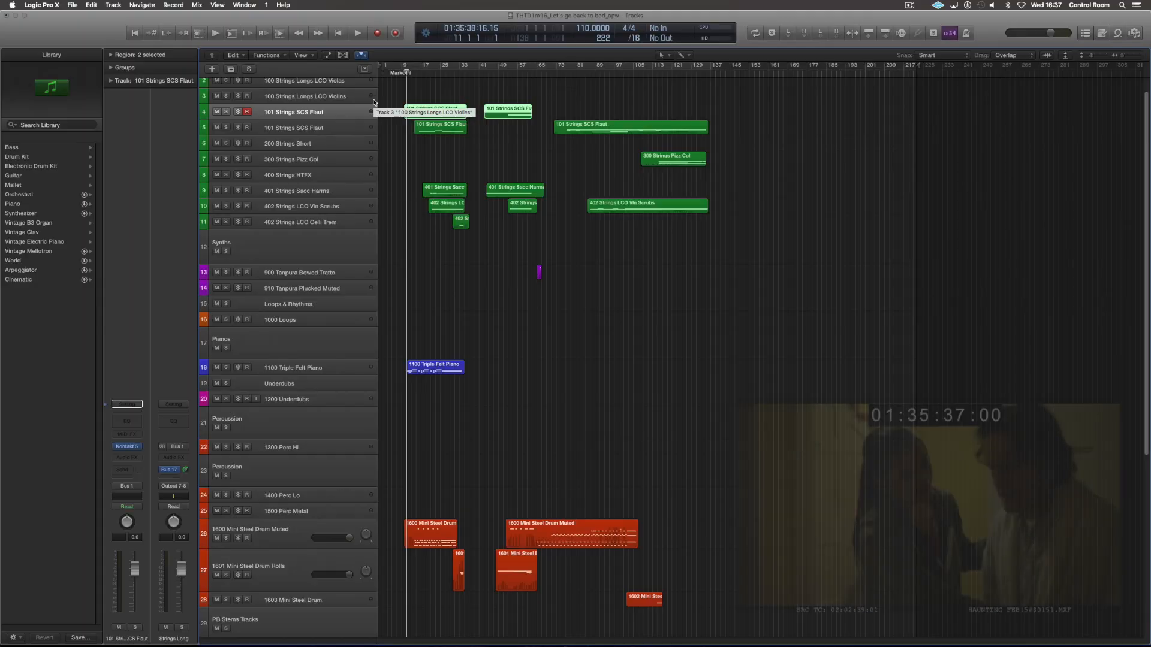
- Start playback of the cue against the picture video, running to timecode 01:36:03
{"action": "left_click", "coordinate": [357, 32]}
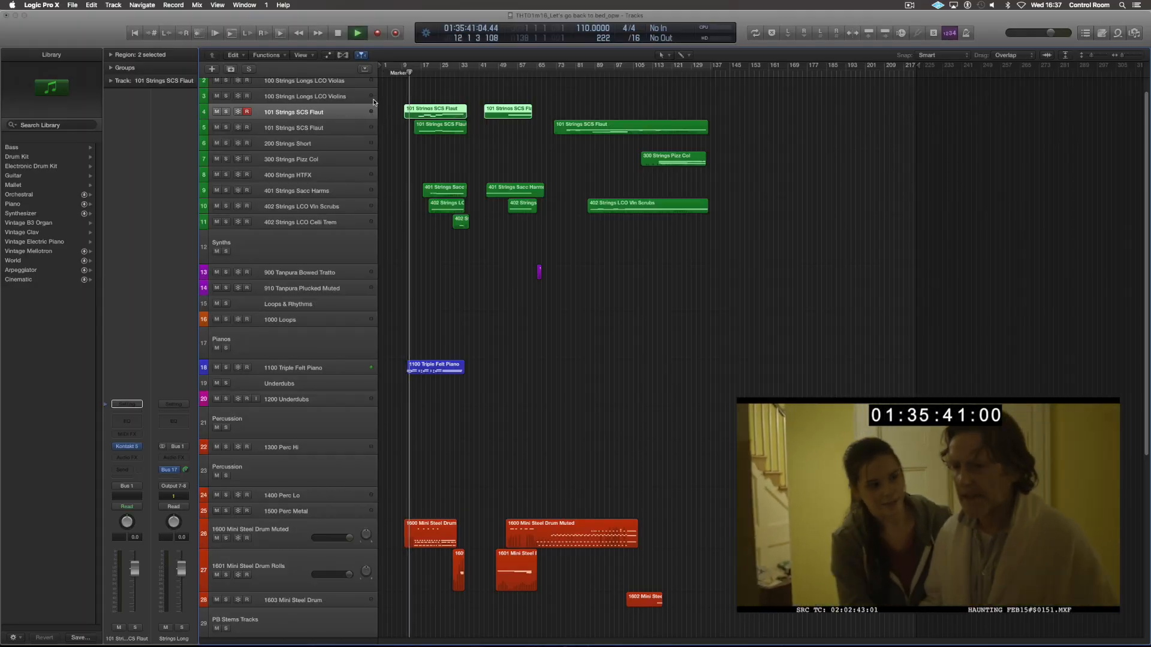
{"action": "left_click", "coordinate": [357, 32]}
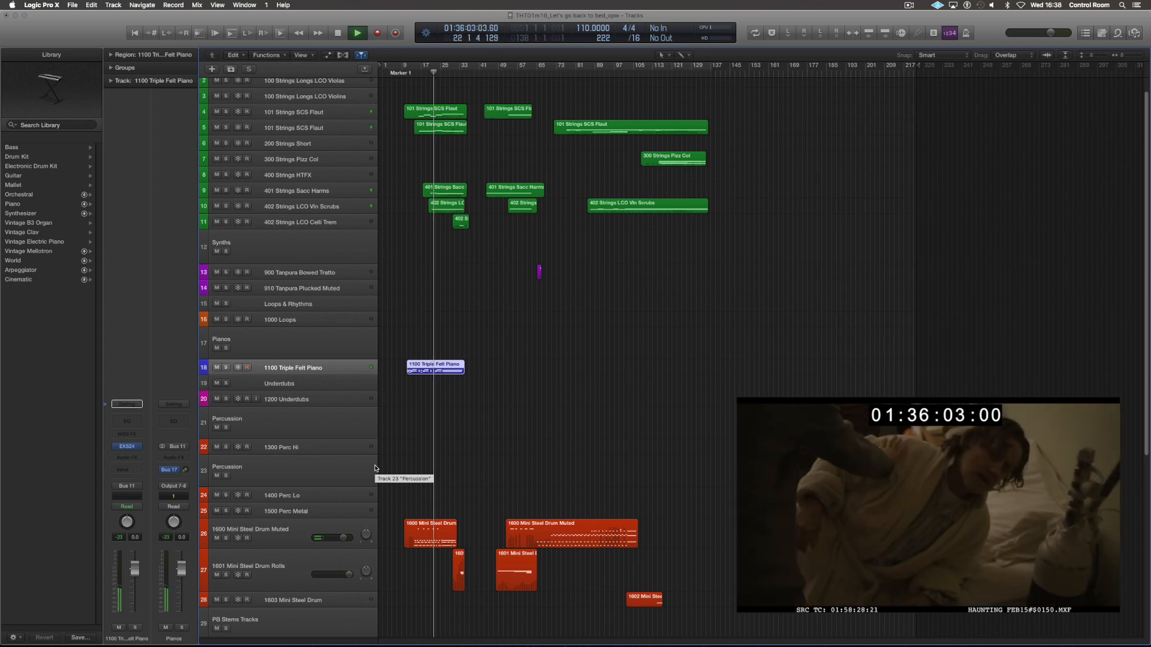
- Stop playback at about timecode 01:36:55
{"action": "left_click", "coordinate": [358, 32]}
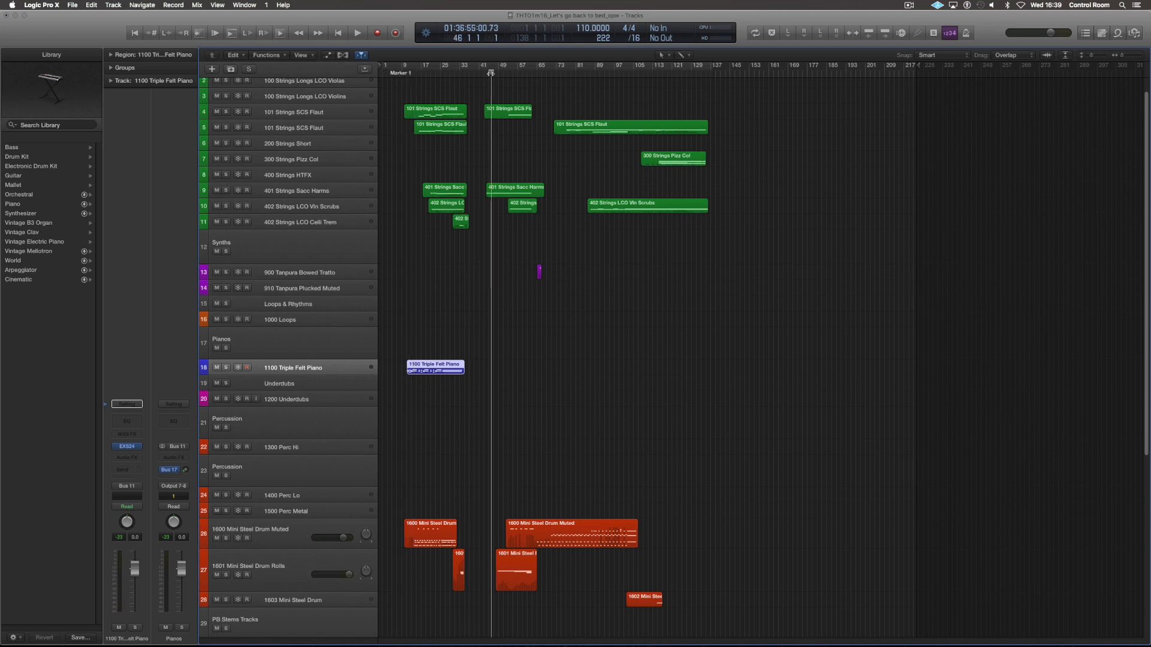
{"action": "mouse_move", "coordinate": [405, 217]}
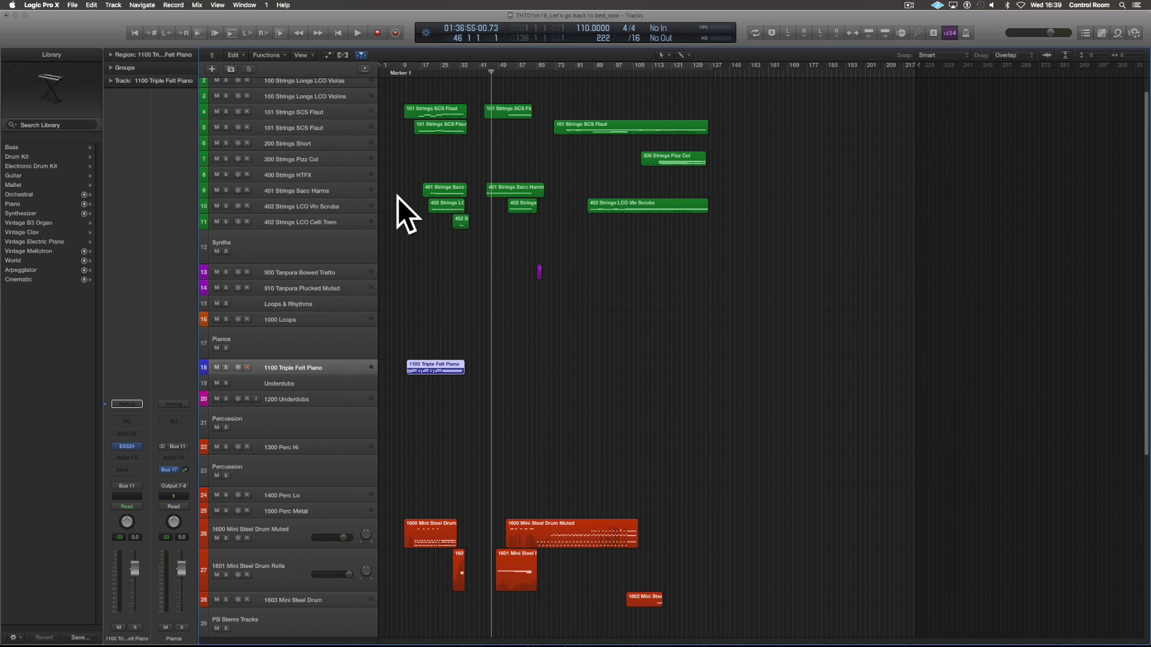
{"action": "mouse_move", "coordinate": [402, 209]}
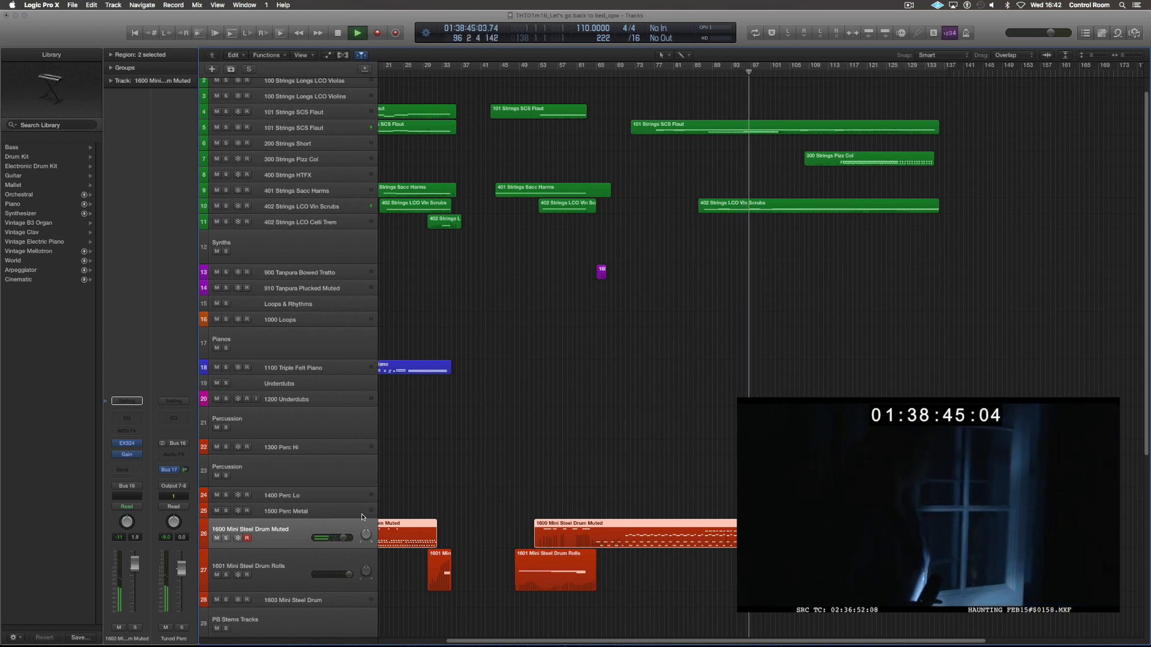
- Resume playback past bar 96 near the Mini Steel Drum regions, around 01:38:47
{"action": "left_click", "coordinate": [358, 33]}
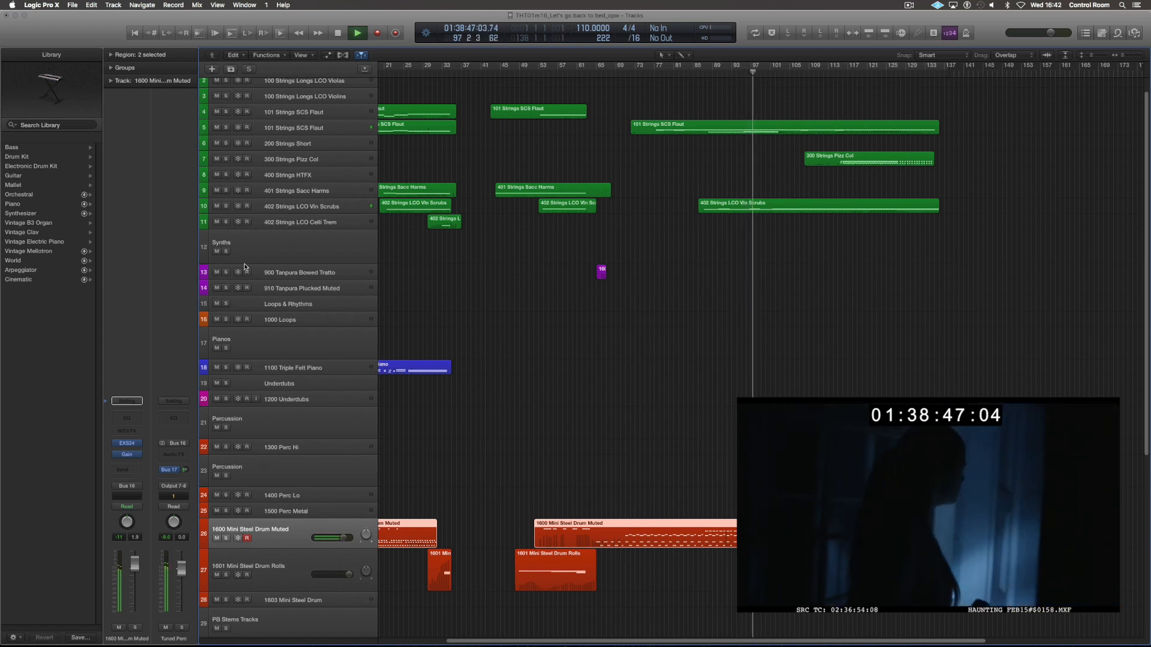